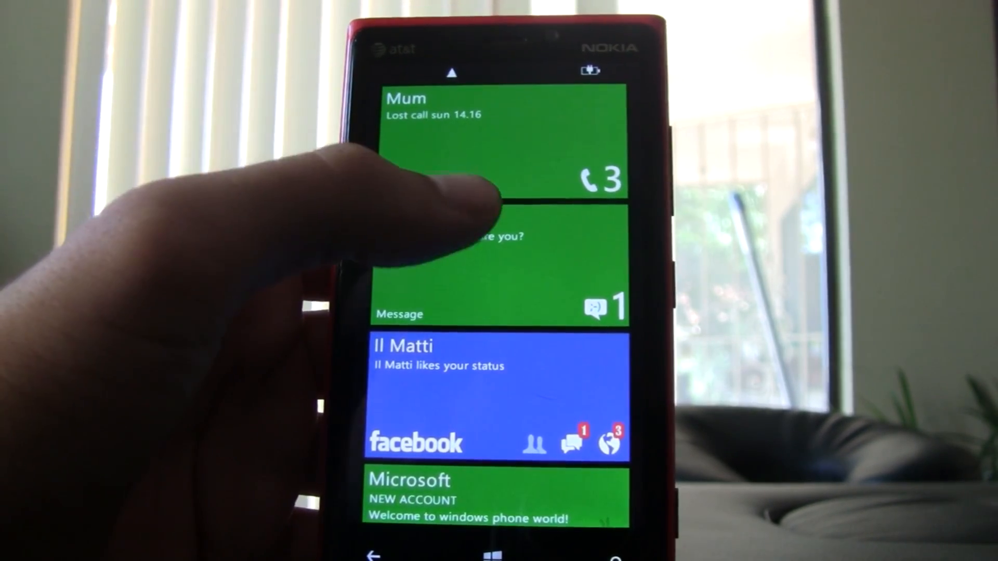
scroll(down, 3)
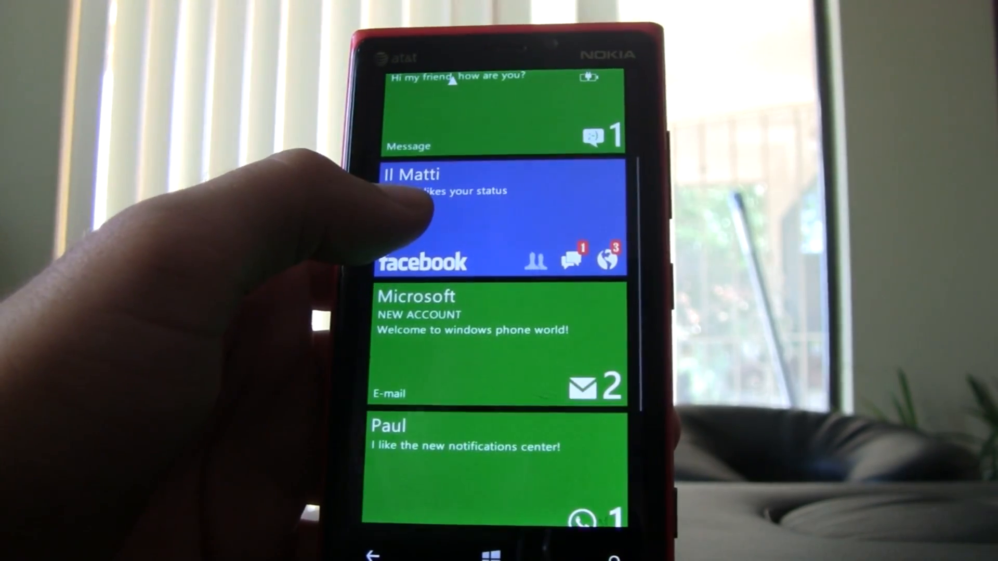
scroll(down, 3)
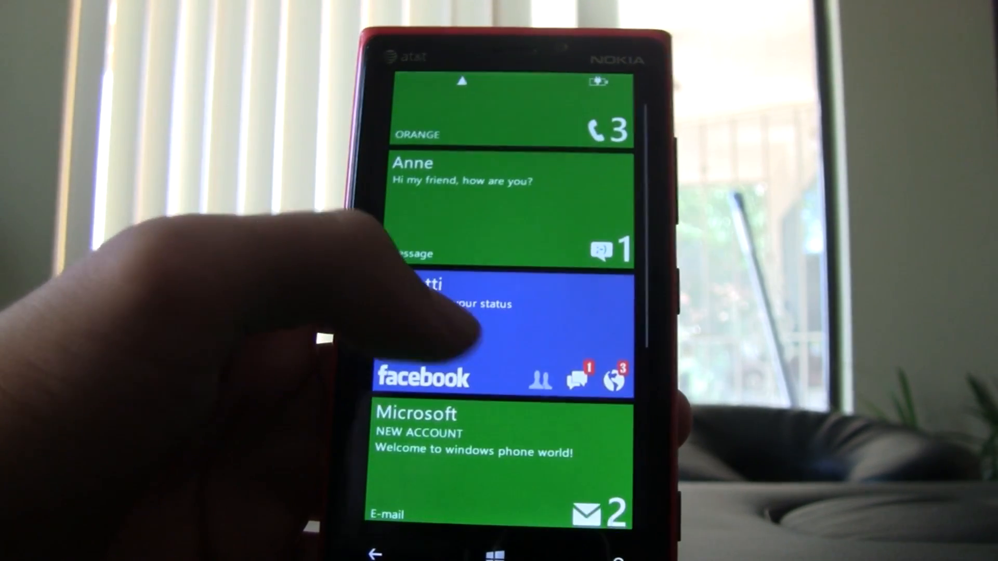
scroll(down, 3)
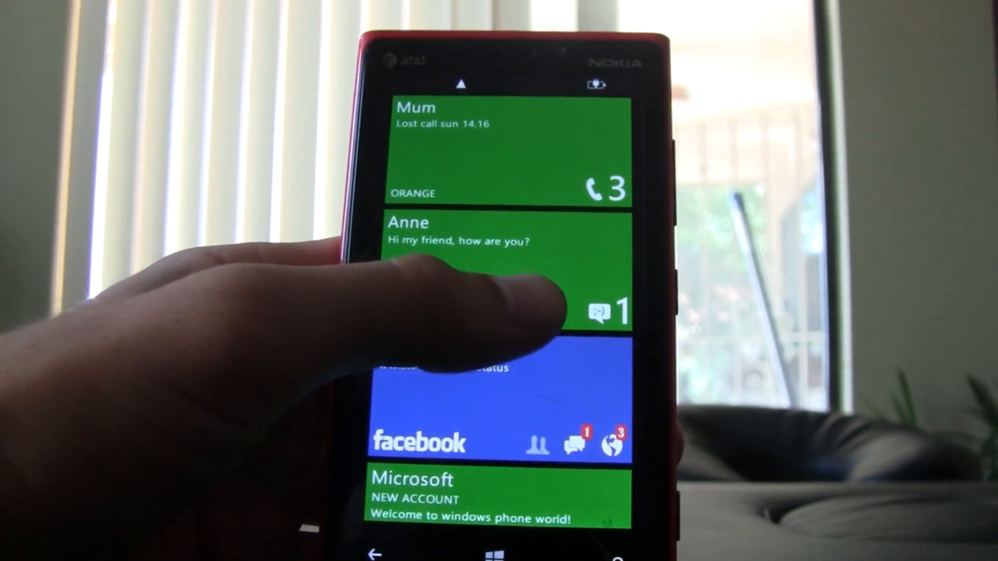
scroll(down, 3)
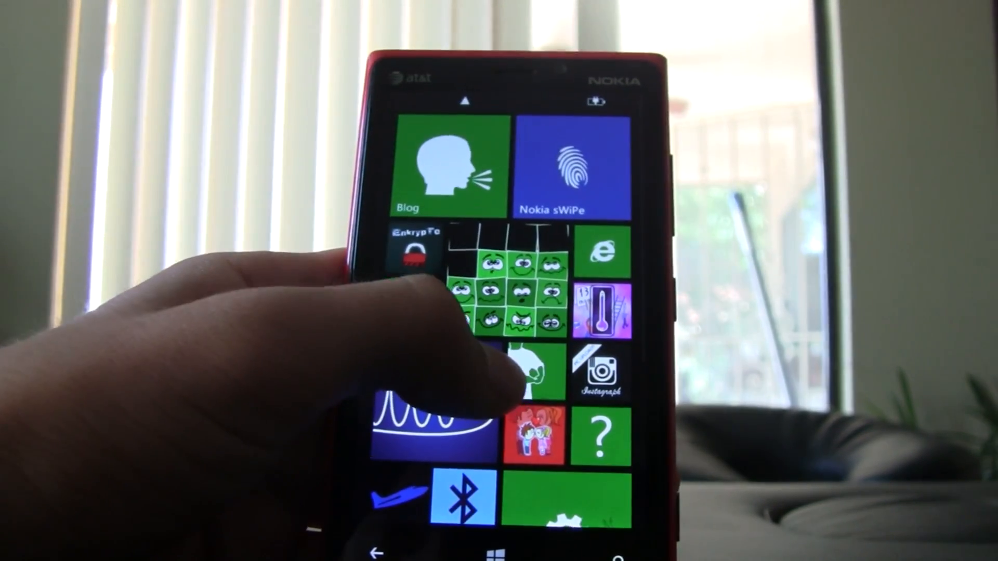